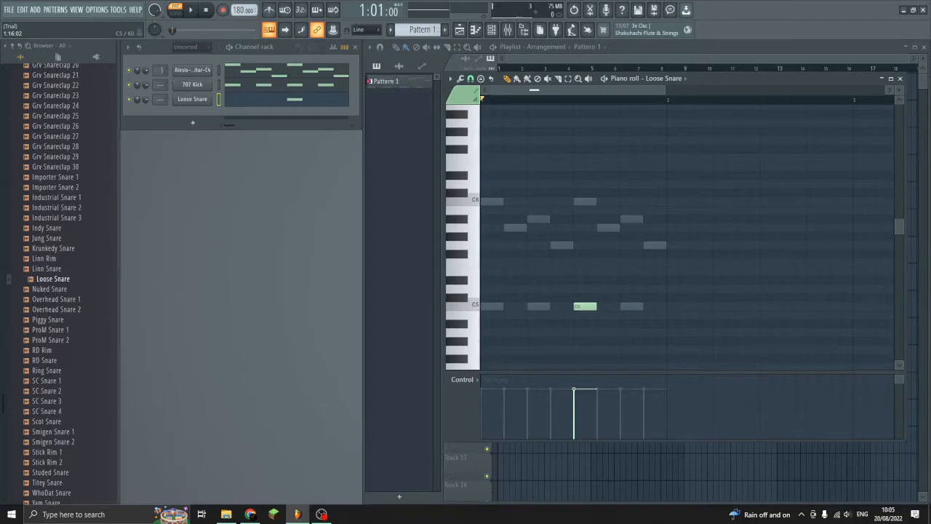
- Close the Loose Snare piano roll to return to the arrangement playlist
{"action": "left_click", "coordinate": [899, 78]}
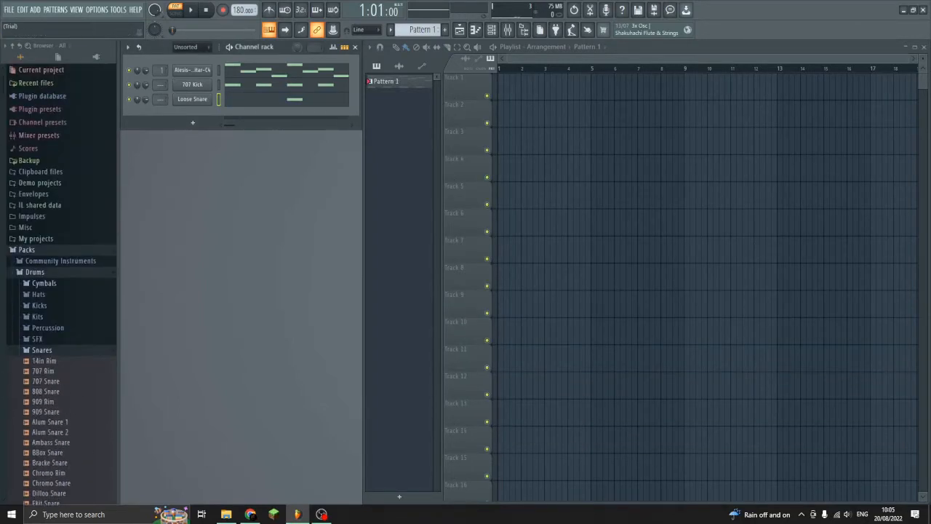
- Rename a drum channel in the channel rack to 'G'
{"action": "right_click", "coordinate": [192, 84]}
{"action": "type", "text": "Kick"}
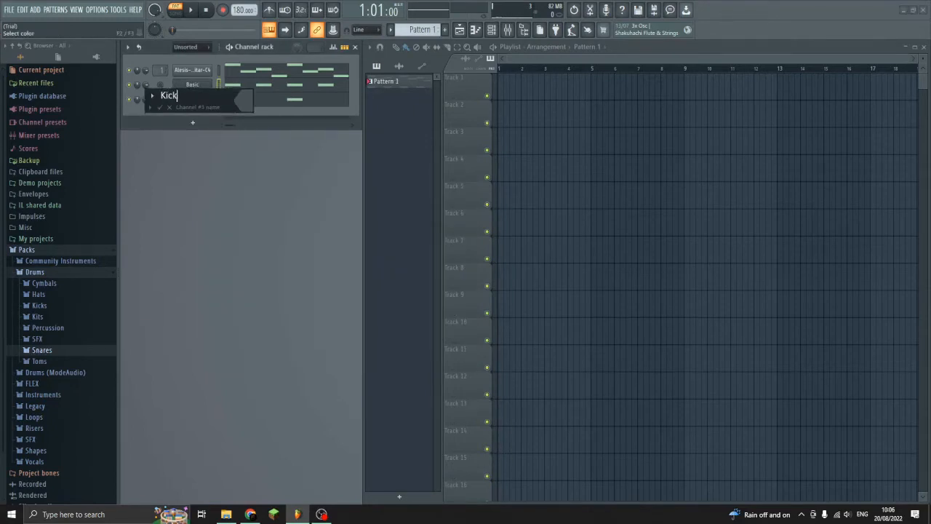
{"action": "type", "text": "G"}
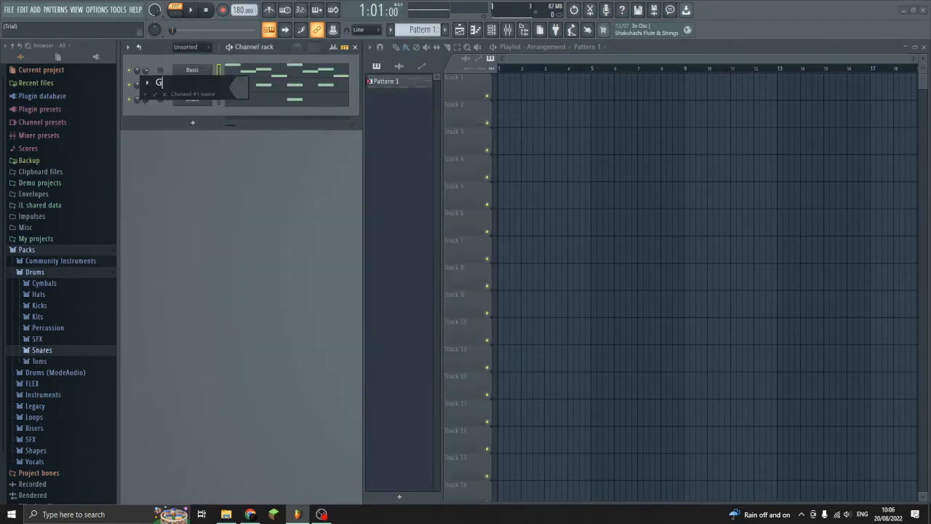
{"action": "left_click", "coordinate": [9, 9]}
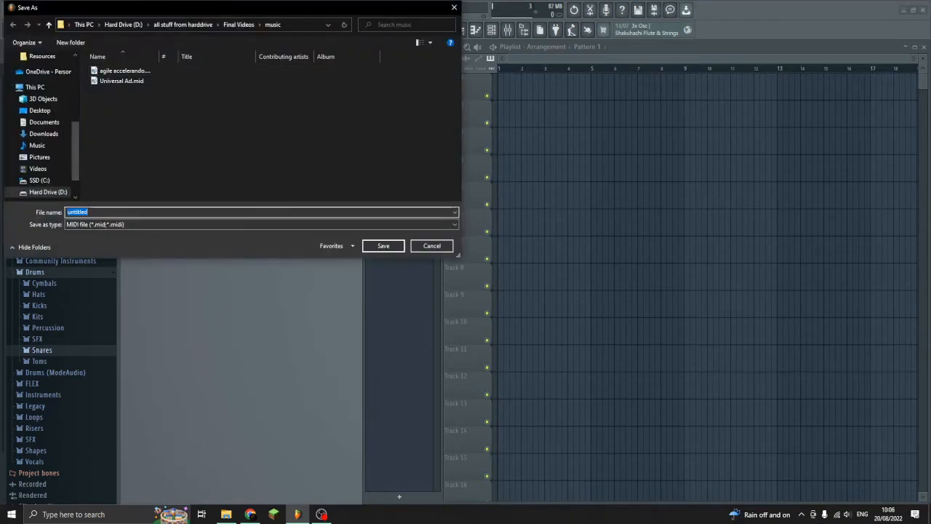
- Save the export as Cool.mid, render it, and accept the Import MIDI data settings
{"action": "type", "text": "Cool"}
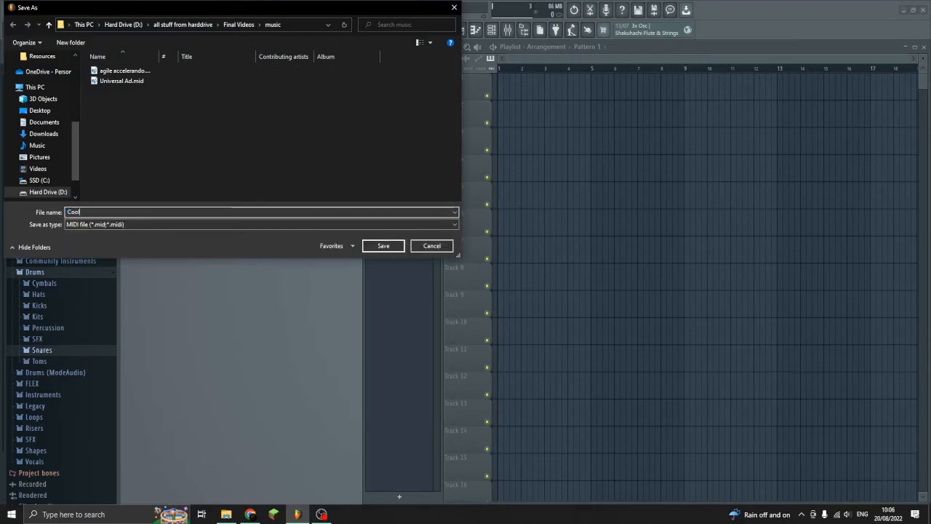
{"action": "left_click", "coordinate": [382, 244]}
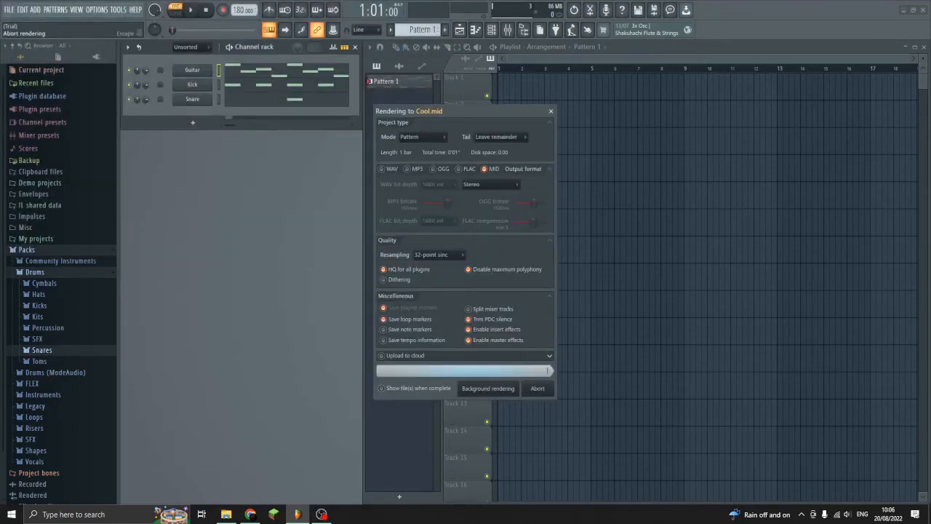
{"action": "left_click", "coordinate": [9, 9]}
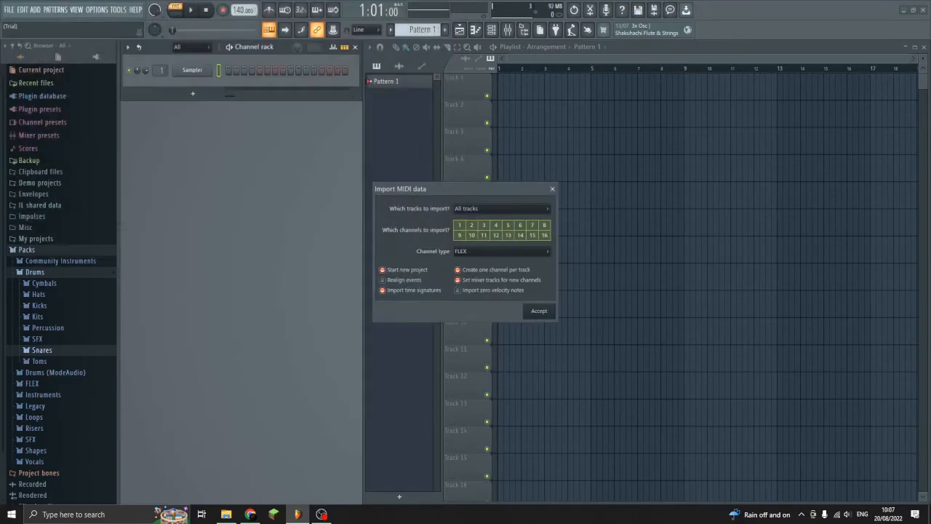
{"action": "left_click", "coordinate": [538, 311]}
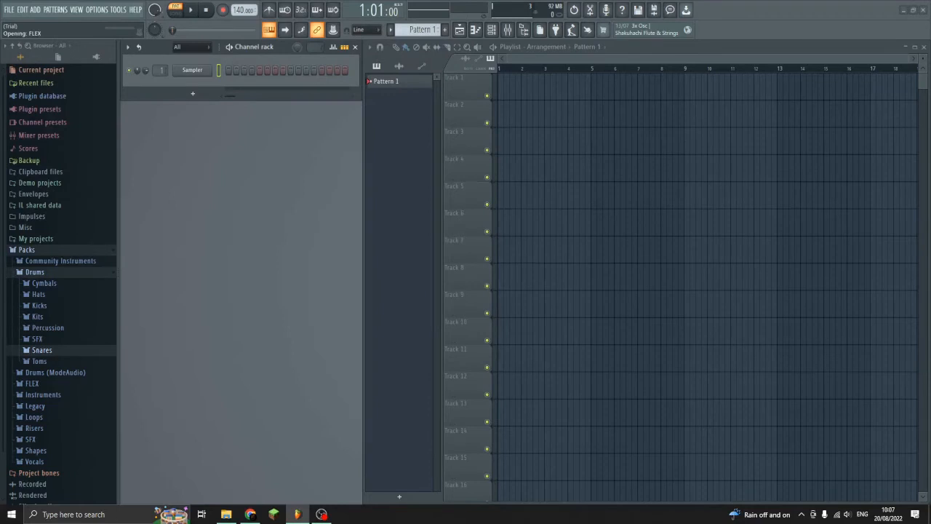